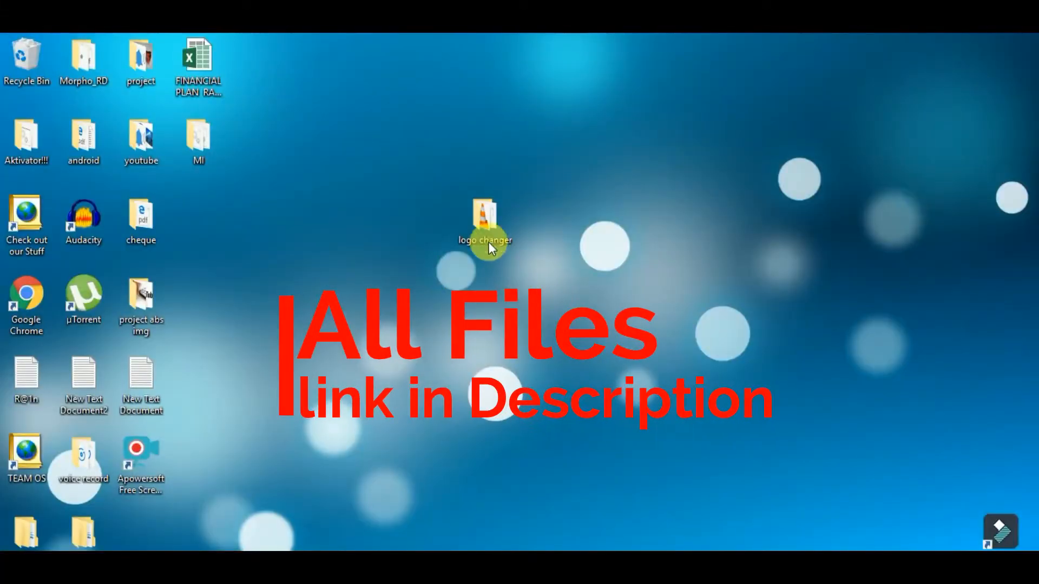
mouse_move(492, 249)
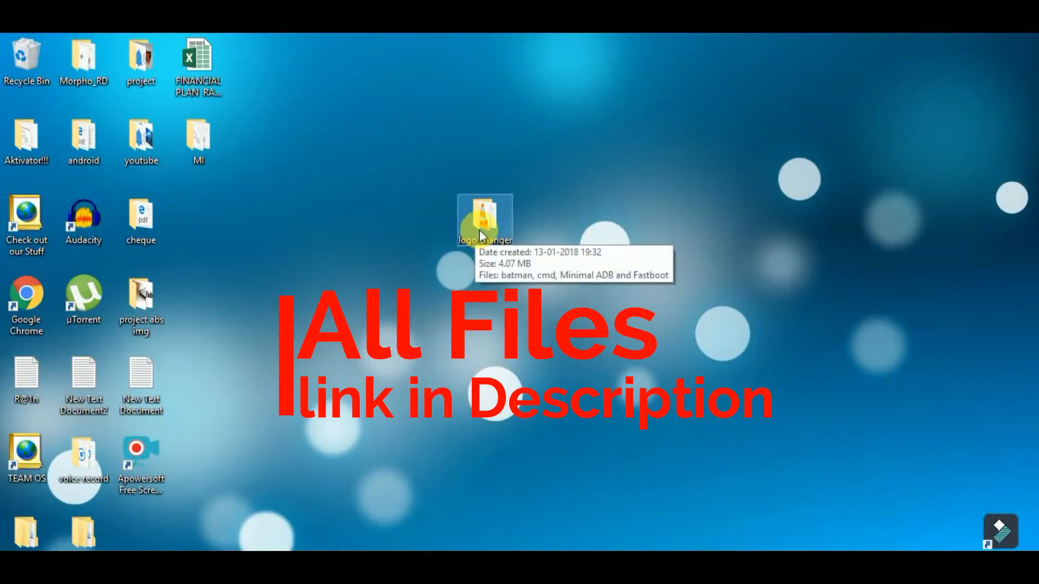
Step: Extract the Minimal ADB and Fastboot zip to its suggested folder inside logo changer
double_click(478, 216)
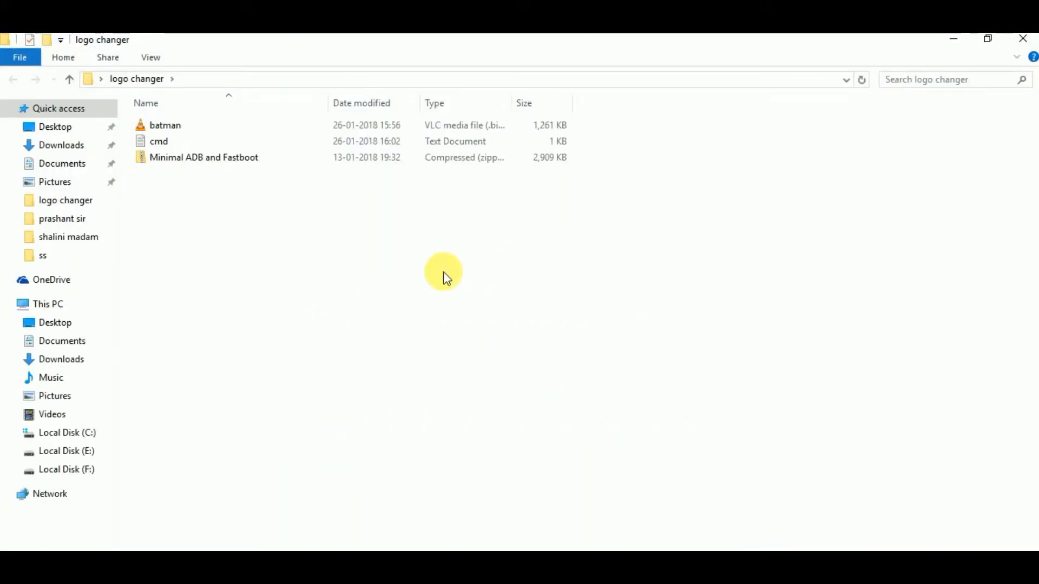
mouse_move(161, 167)
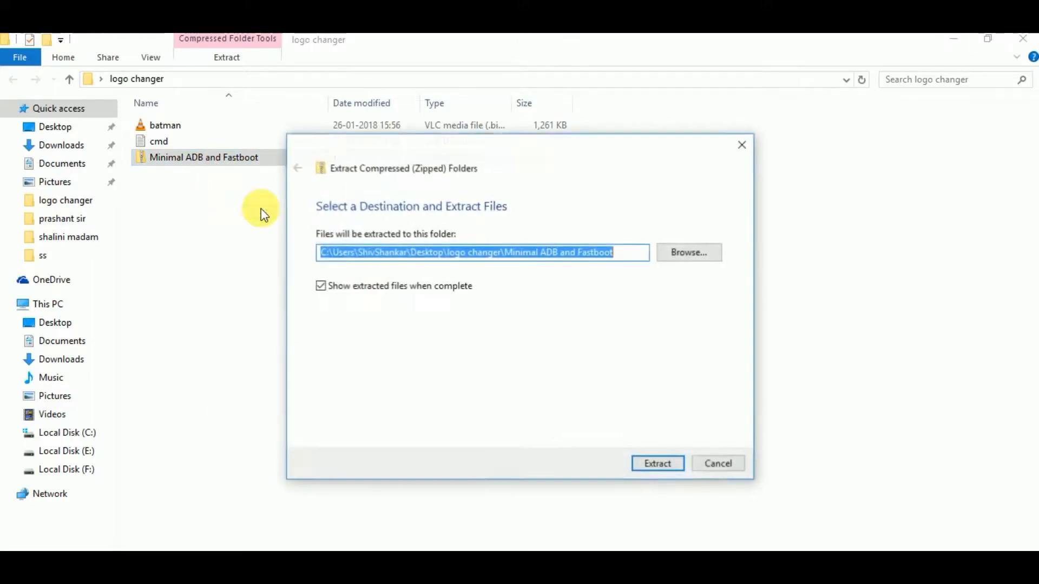
click(657, 463)
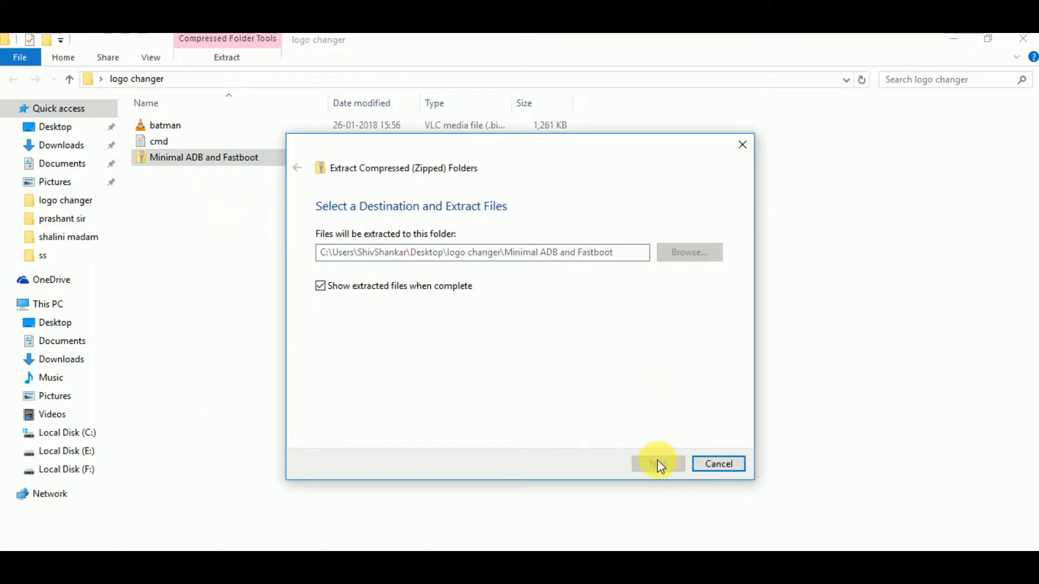
click(658, 465)
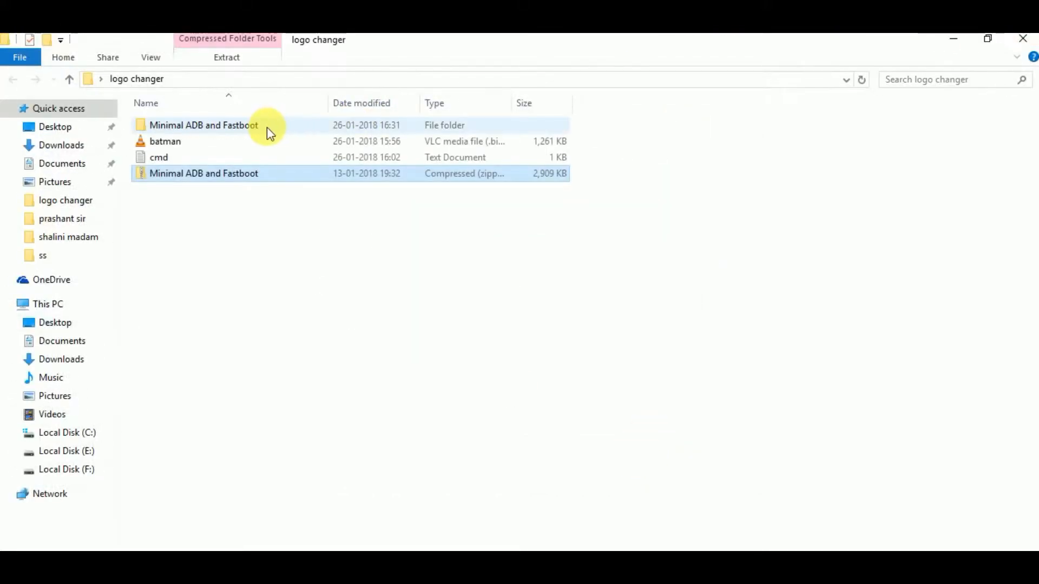
Step: Copy the batman logo file and bring it into the inner Minimal ADB and Fastboot folder
double_click(200, 126)
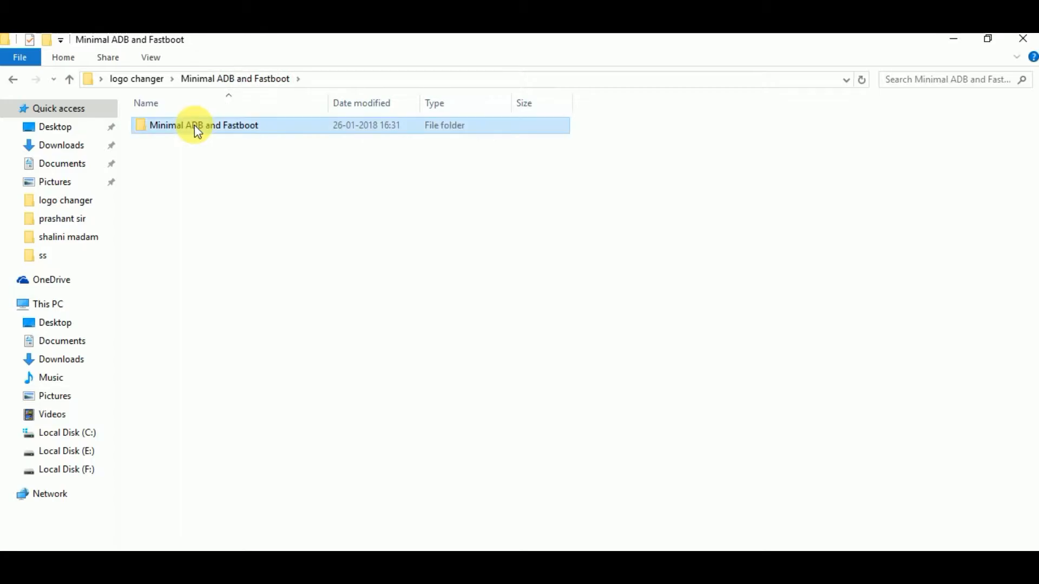
double_click(197, 126)
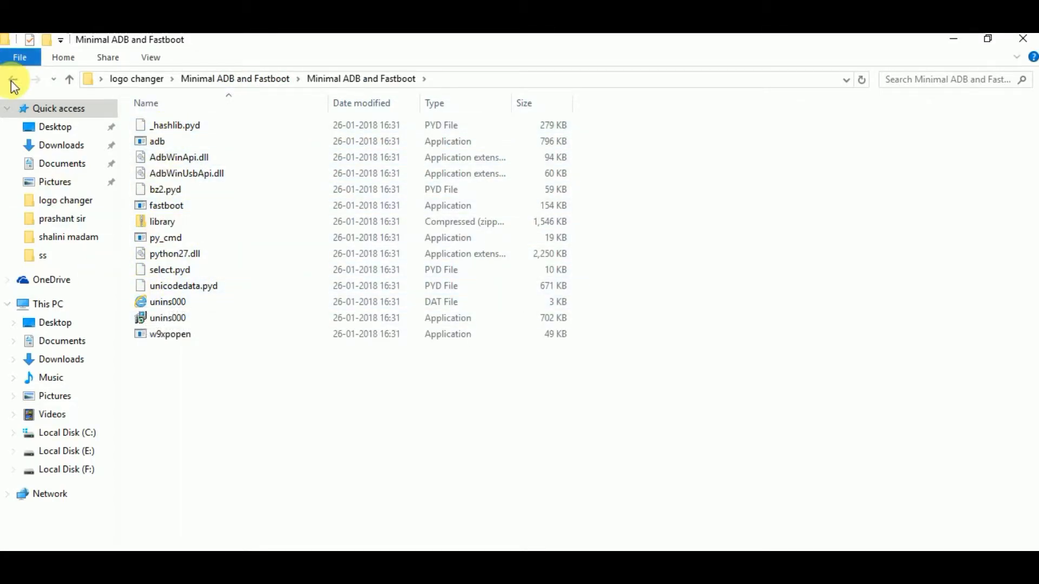
click(13, 80)
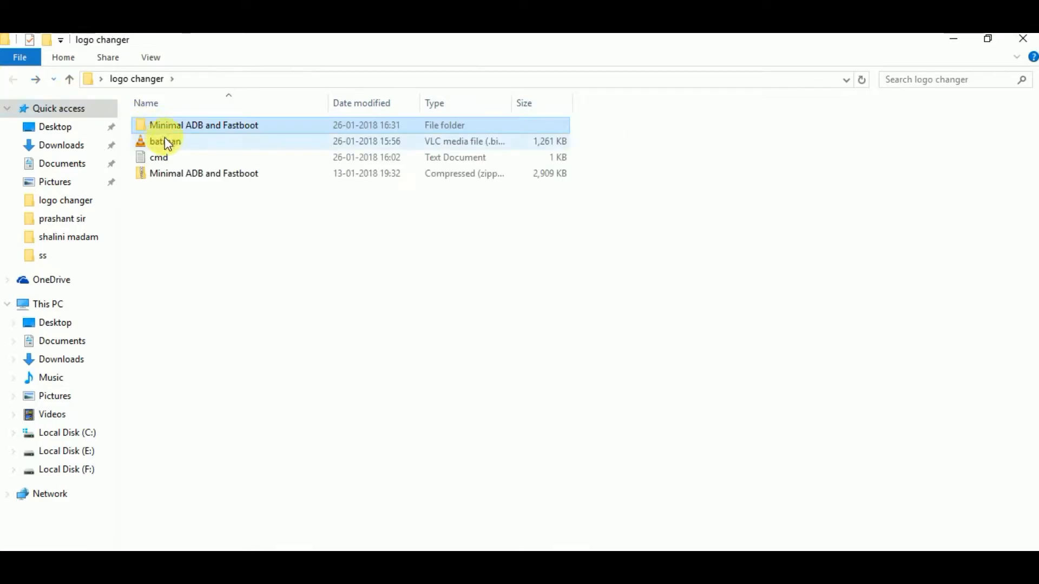
click(162, 142)
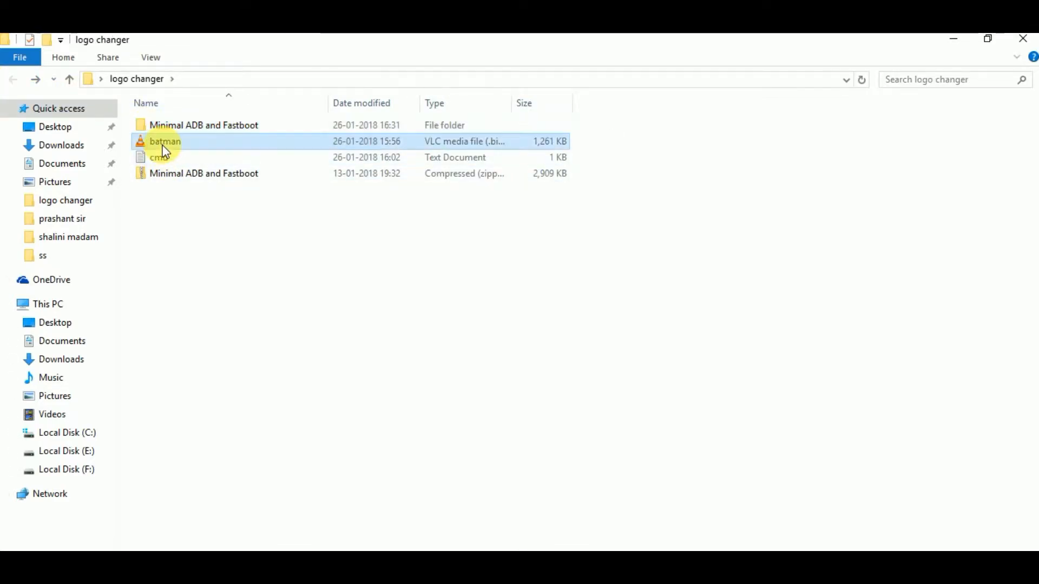
right_click(164, 141)
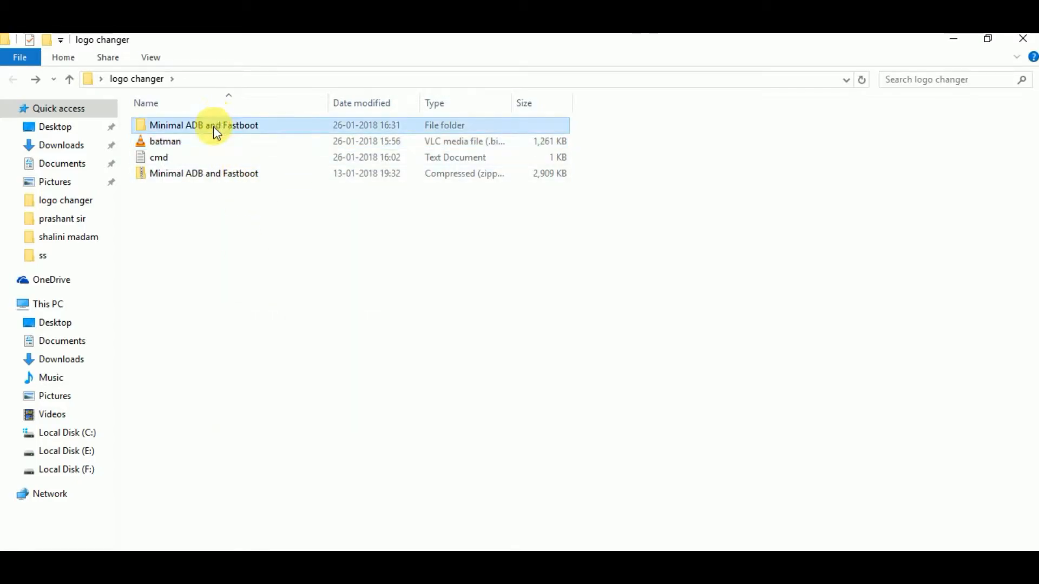
double_click(203, 125)
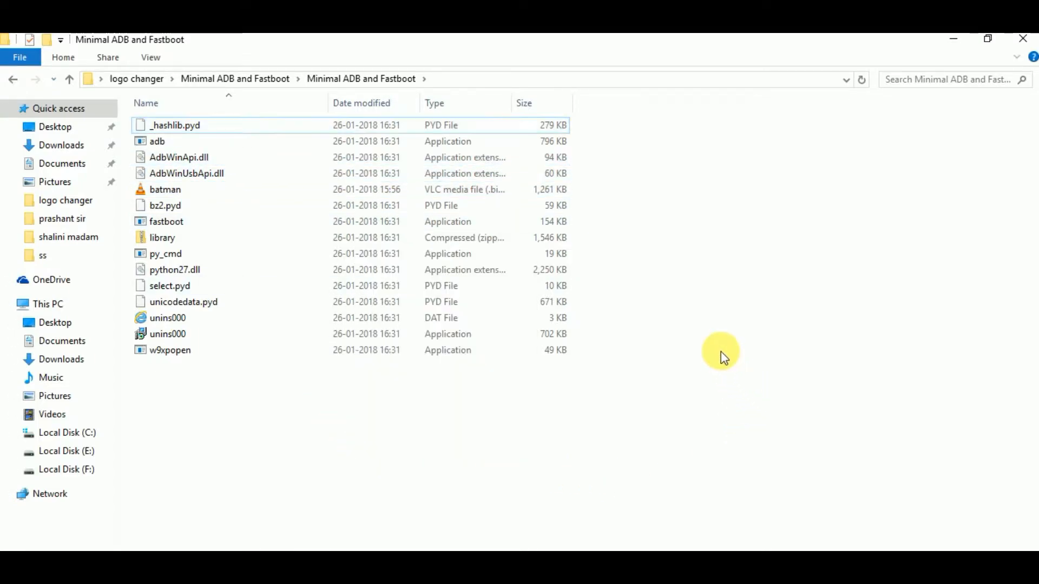
Step: Launch a command prompt in the folder and run fastboot devices to list the connected phone
right_click(721, 353)
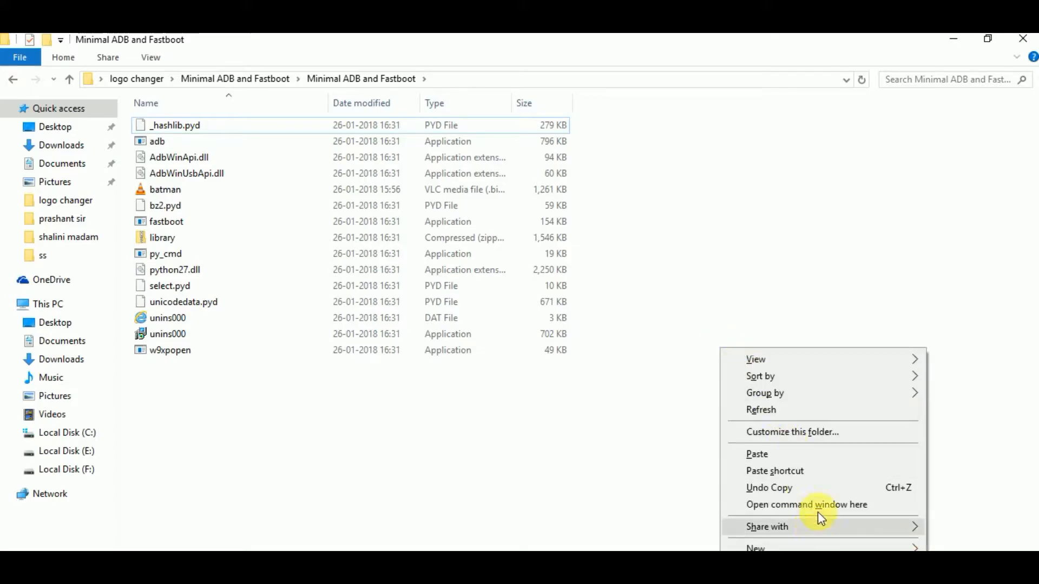
click(806, 504)
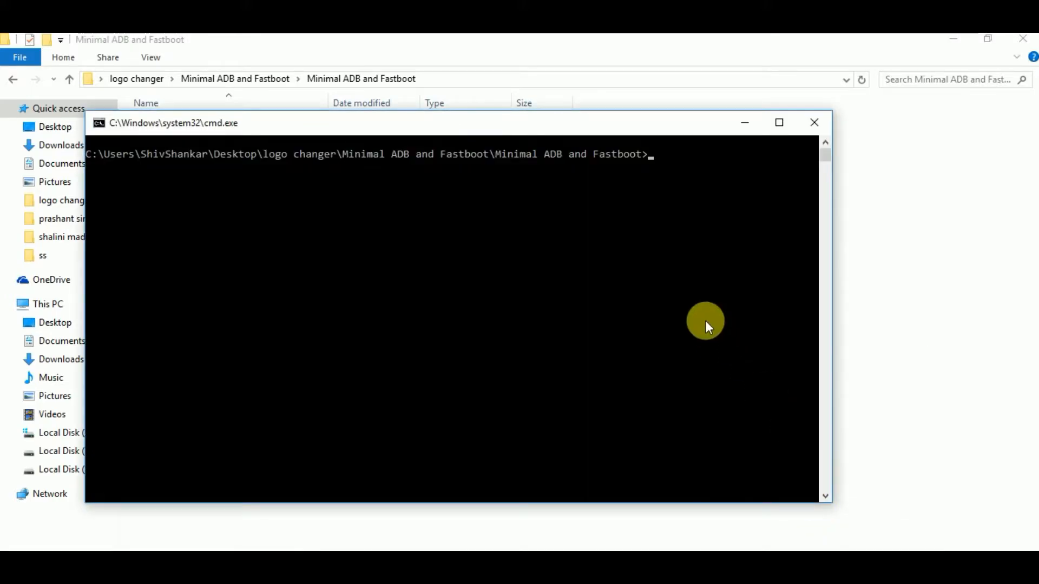
text(fast)
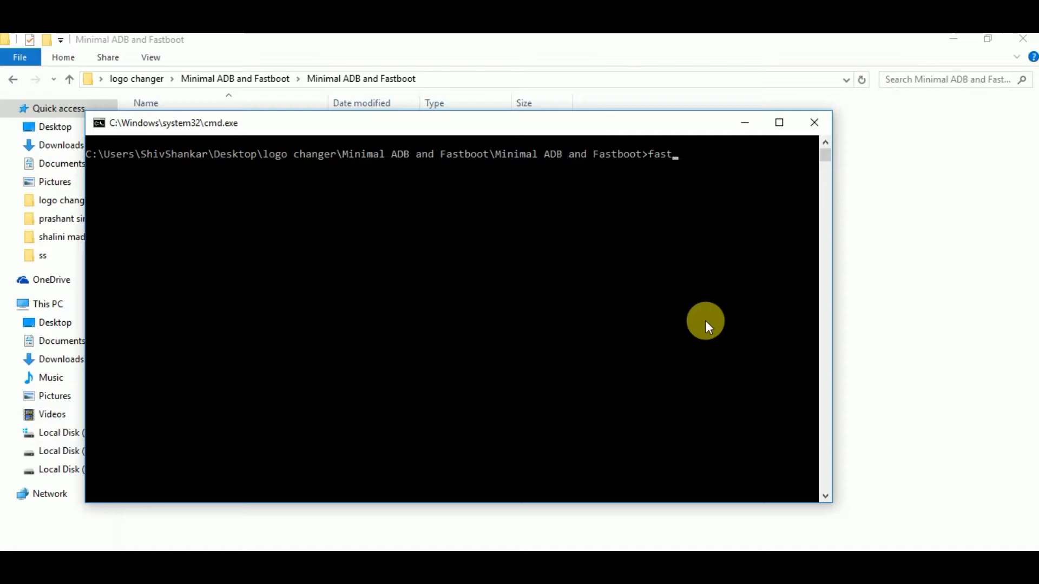
text(boot)
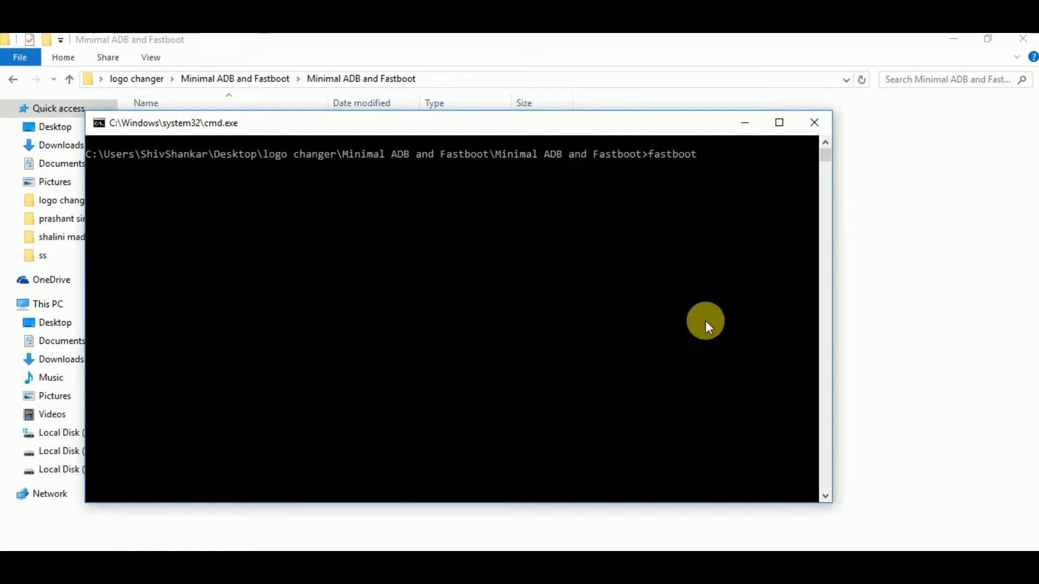
text(device)
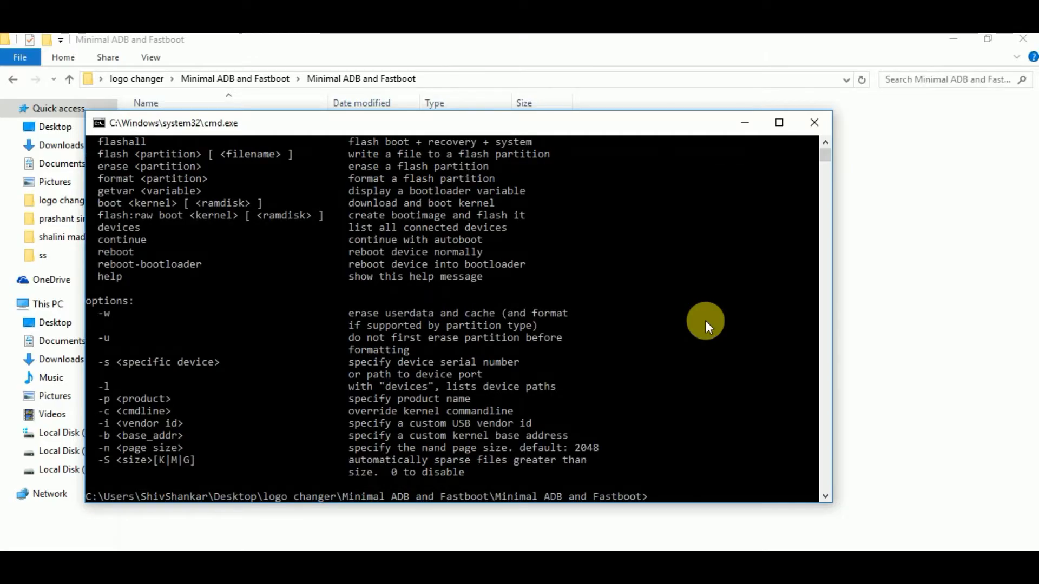
text(f)
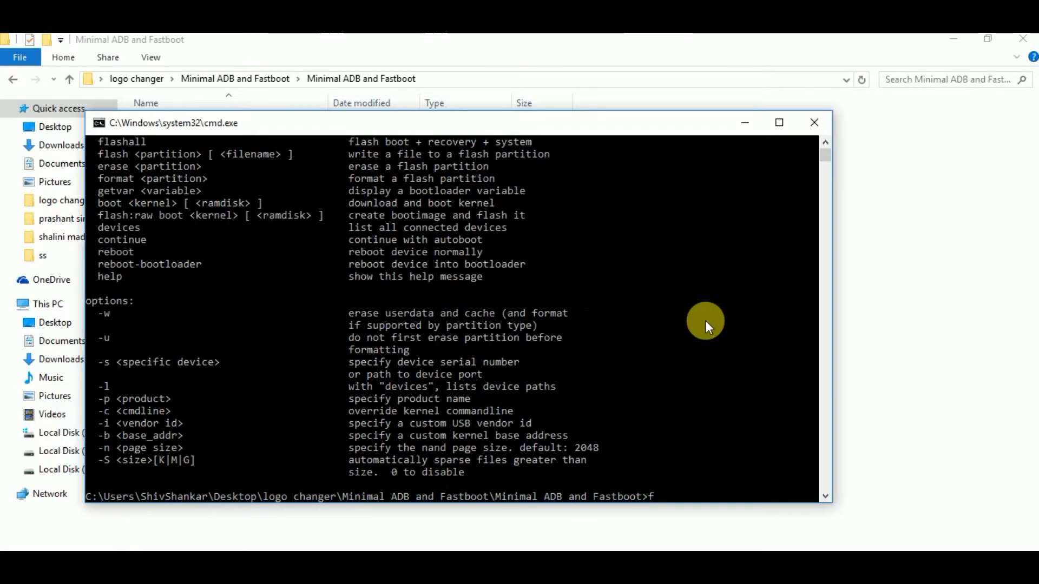
text(astboot dev)
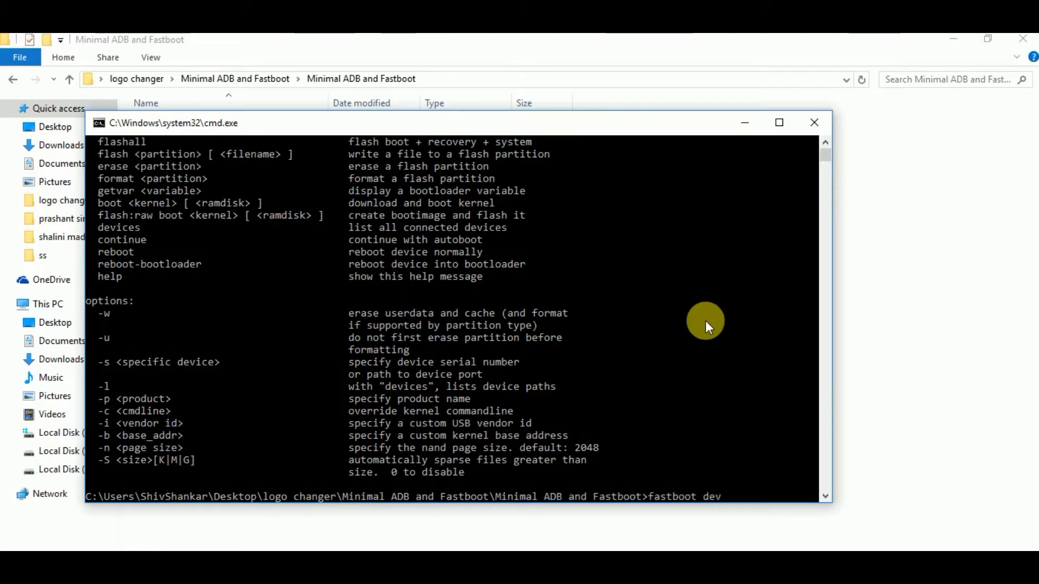
key(Enter)
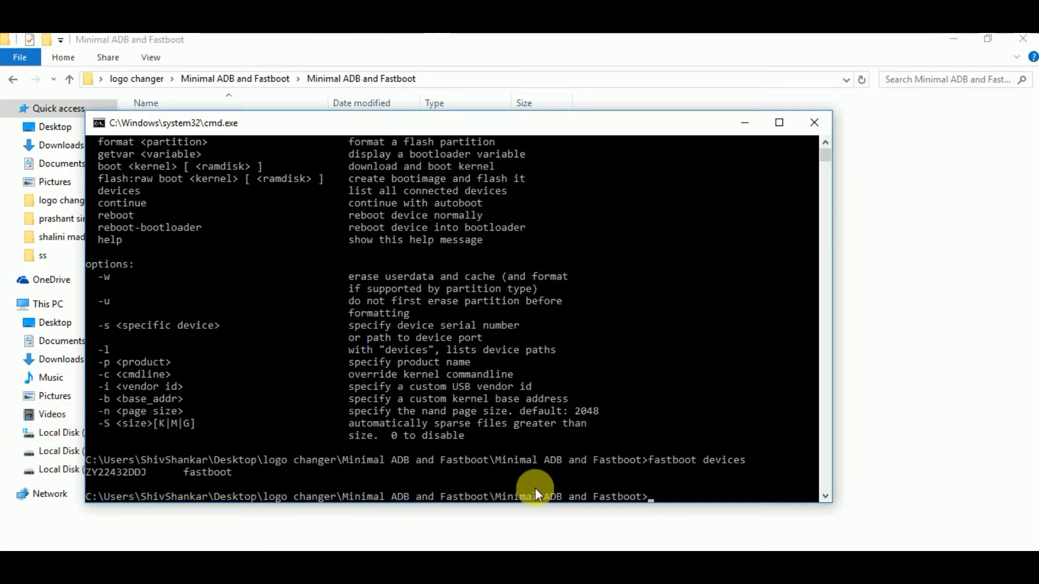
mouse_move(290, 488)
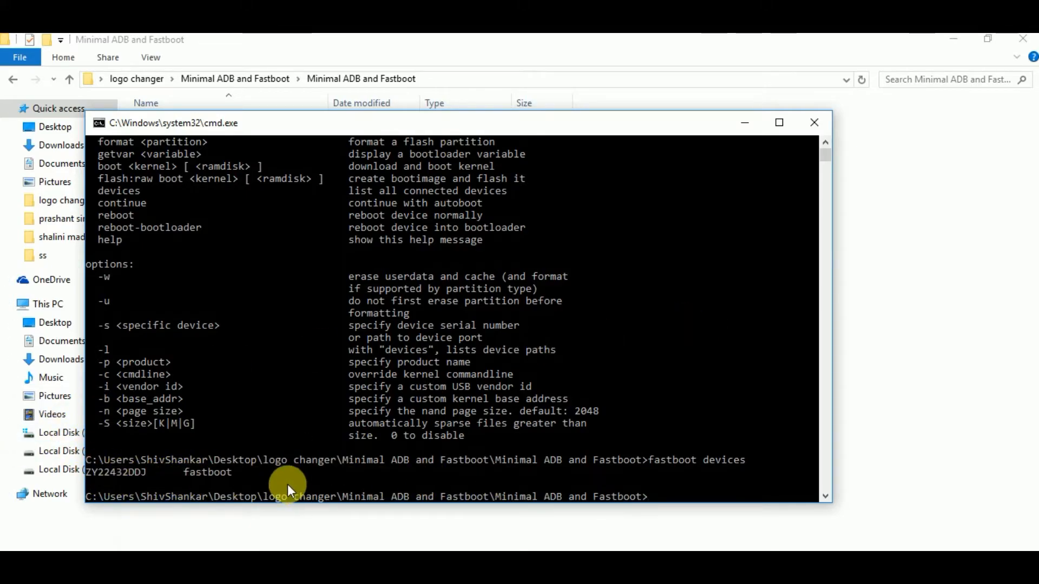
mouse_move(733, 120)
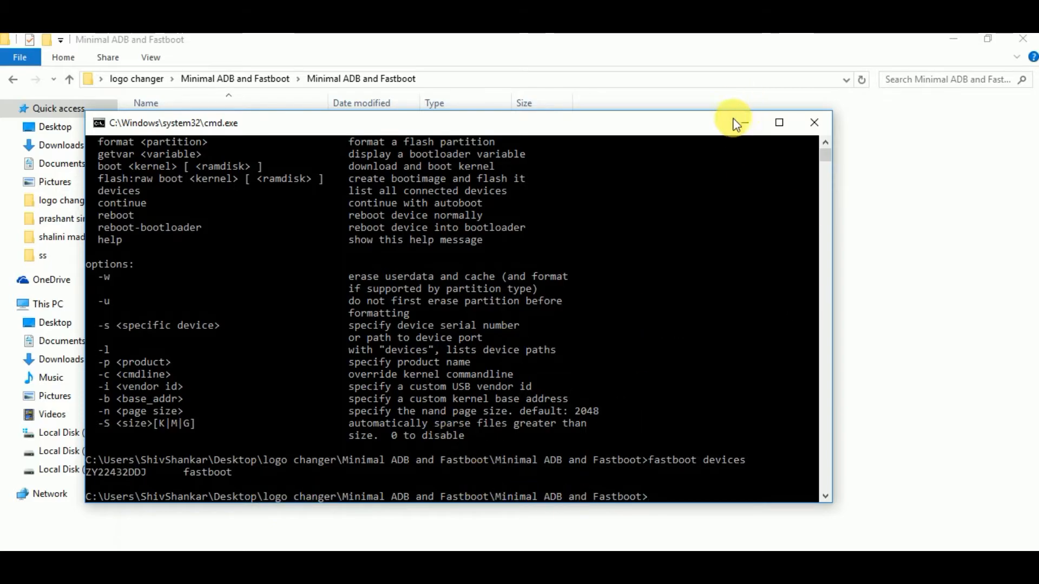
Step: Return to logo changer, read the cmd note and copy the batman file name
click(814, 122)
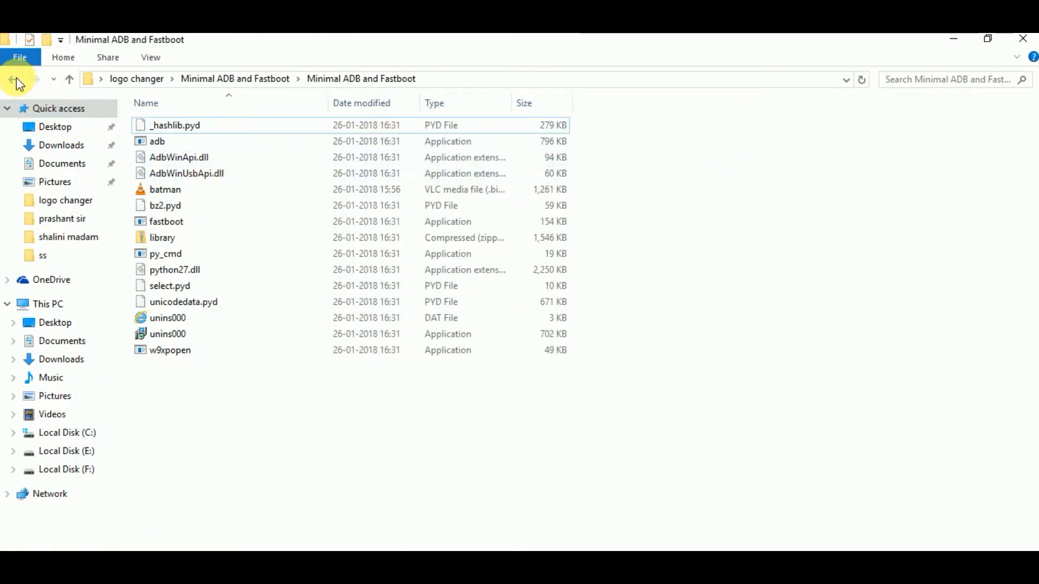
click(13, 80)
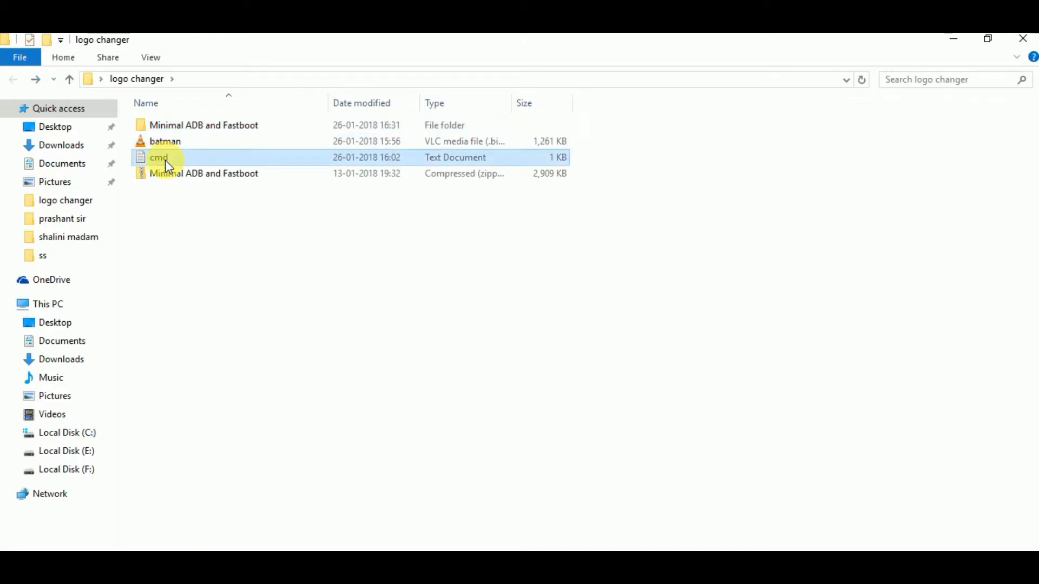
double_click(158, 158)
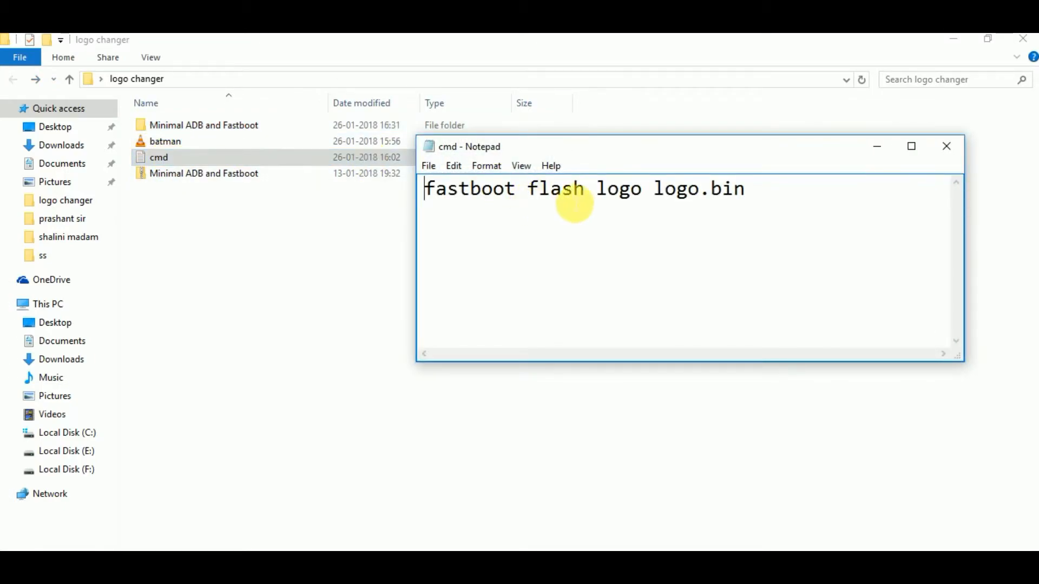
mouse_move(940, 162)
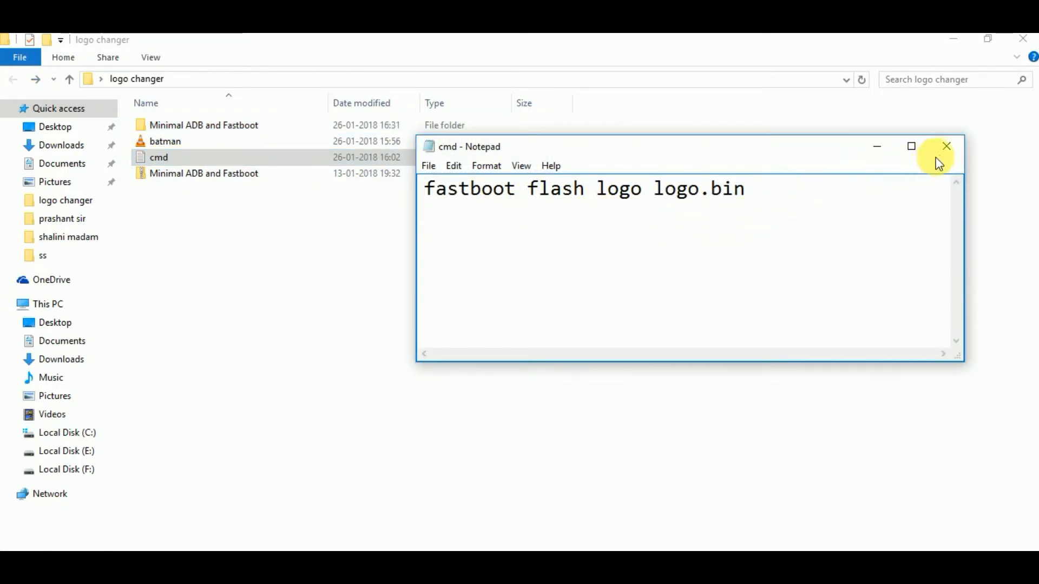
click(944, 146)
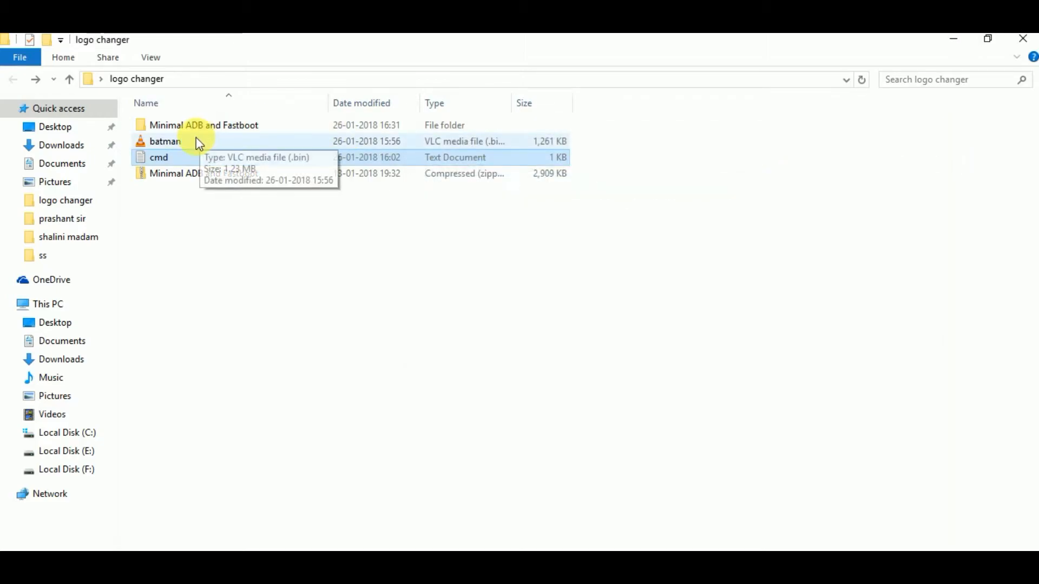
right_click(164, 141)
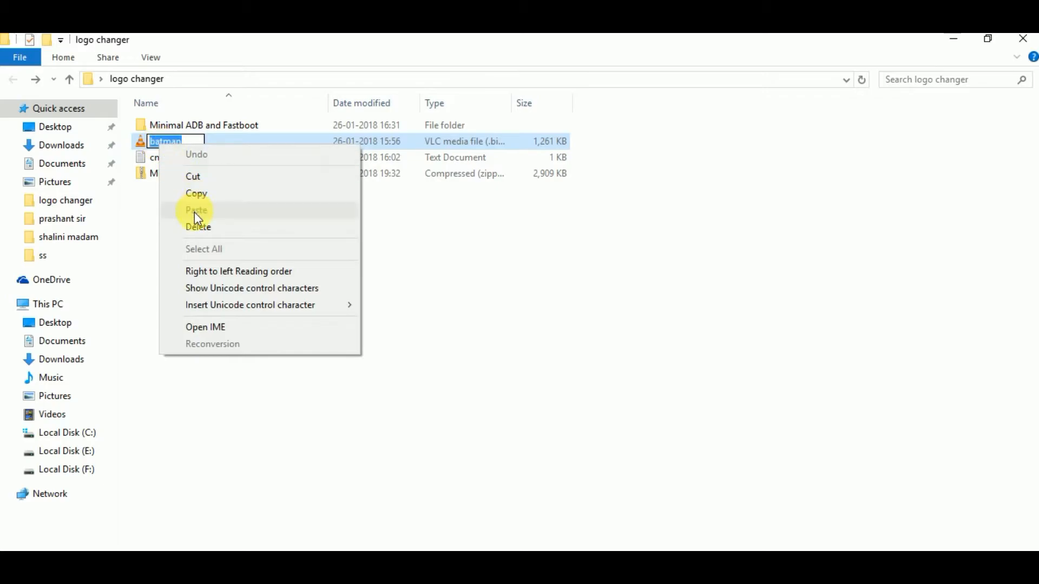
click(175, 158)
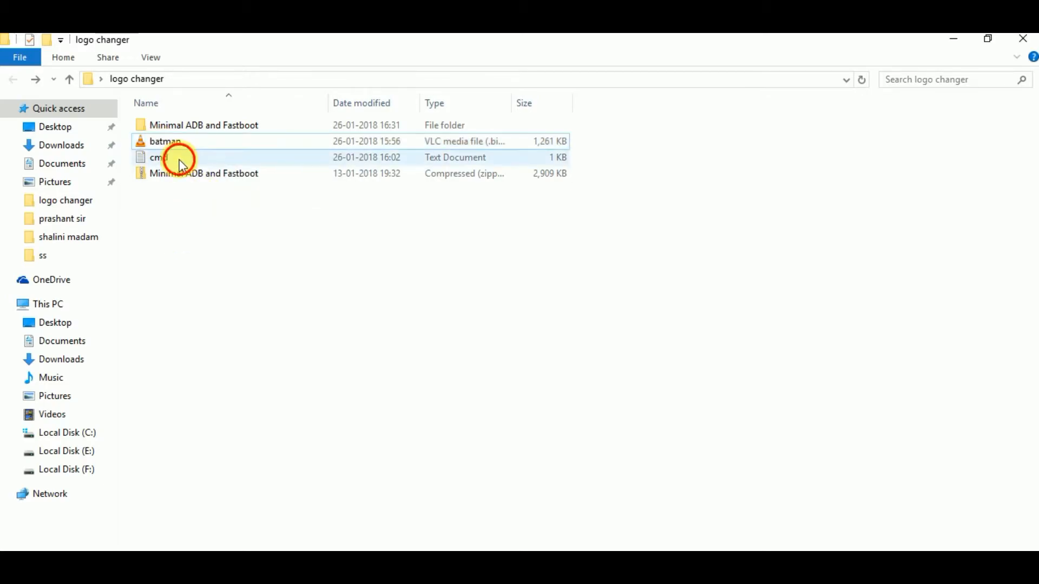
Step: Edit the note so the command reads 'fastboot flash logo batman.bin' and close it
double_click(158, 156)
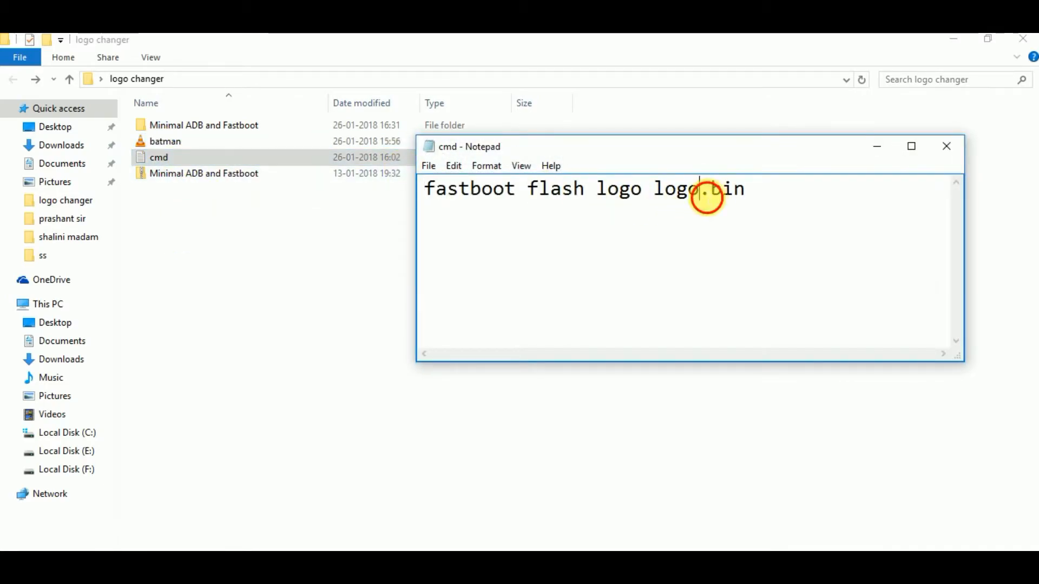
double_click(681, 188)
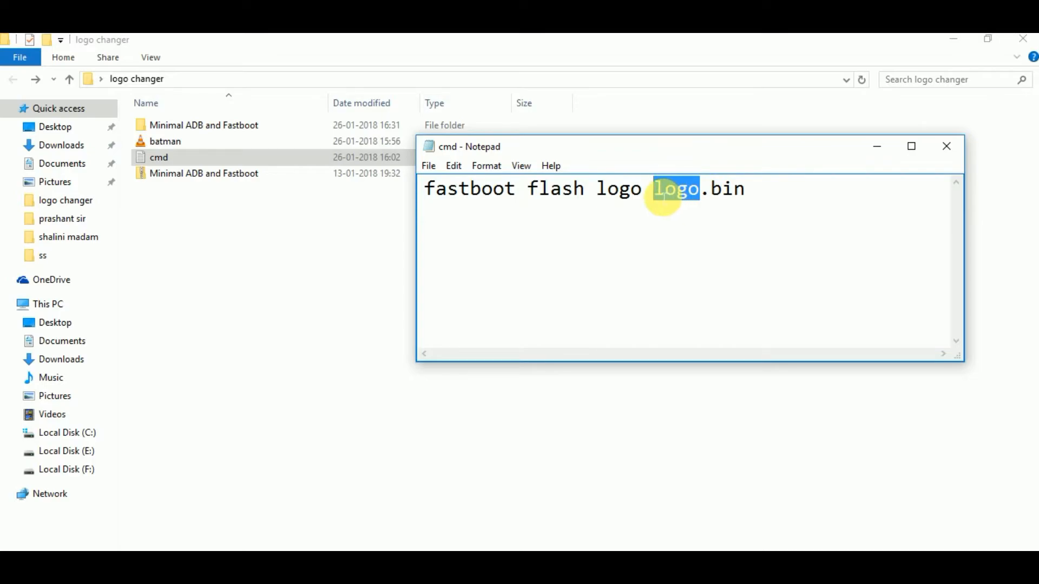
text(batman)
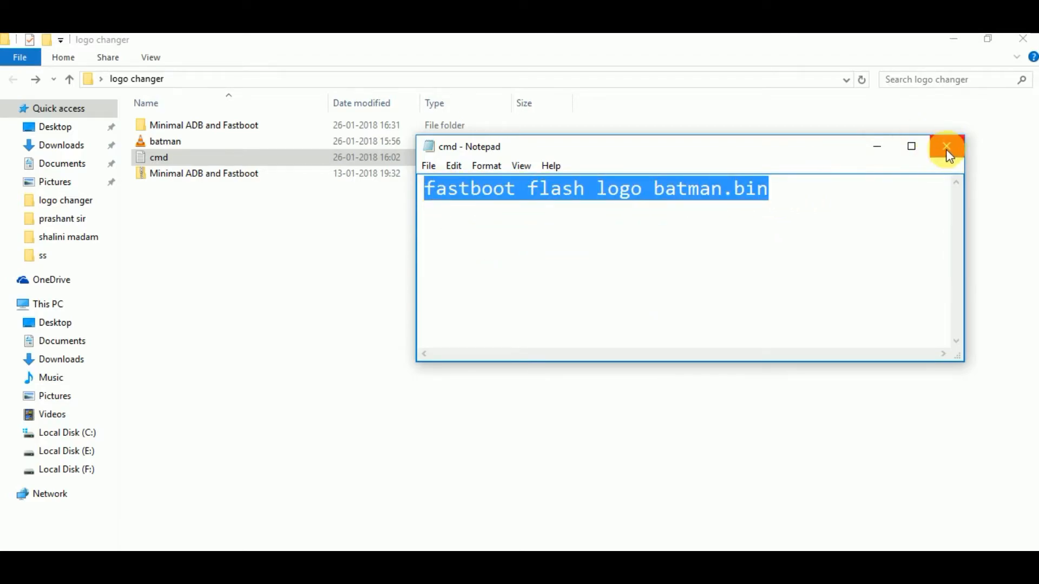
click(946, 146)
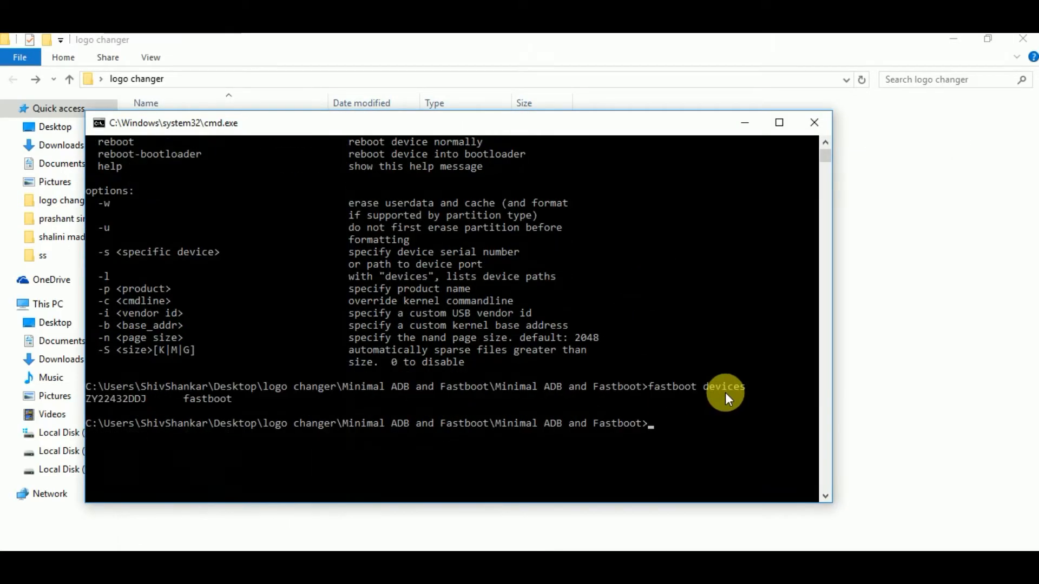
Step: Run 'fastboot flash logo batman.bin' and start entering 'fastboot reboot'
text(fastboot flash logo batman.bin)
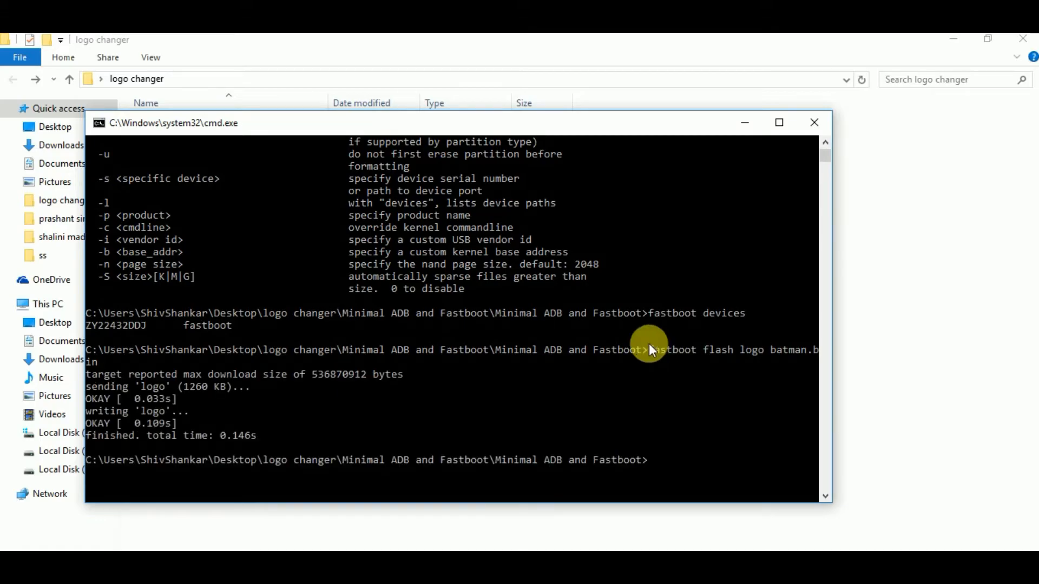
mouse_move(197, 448)
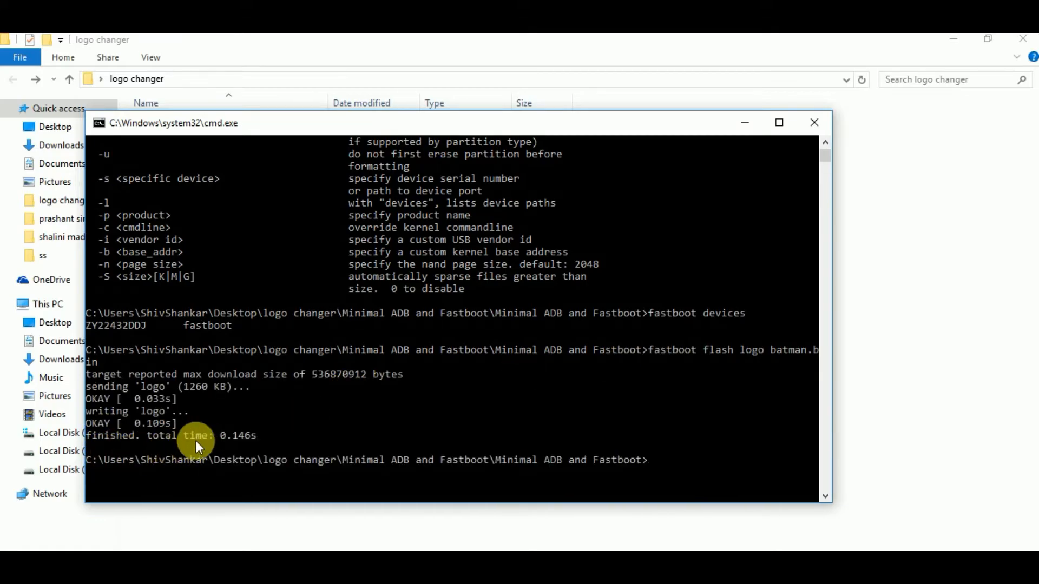
mouse_move(248, 449)
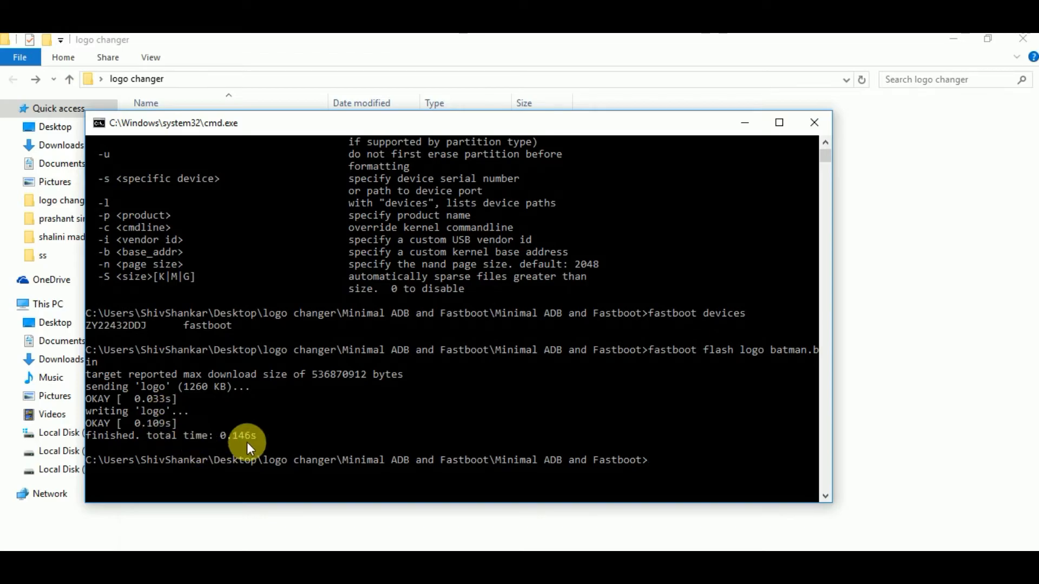
text(f)
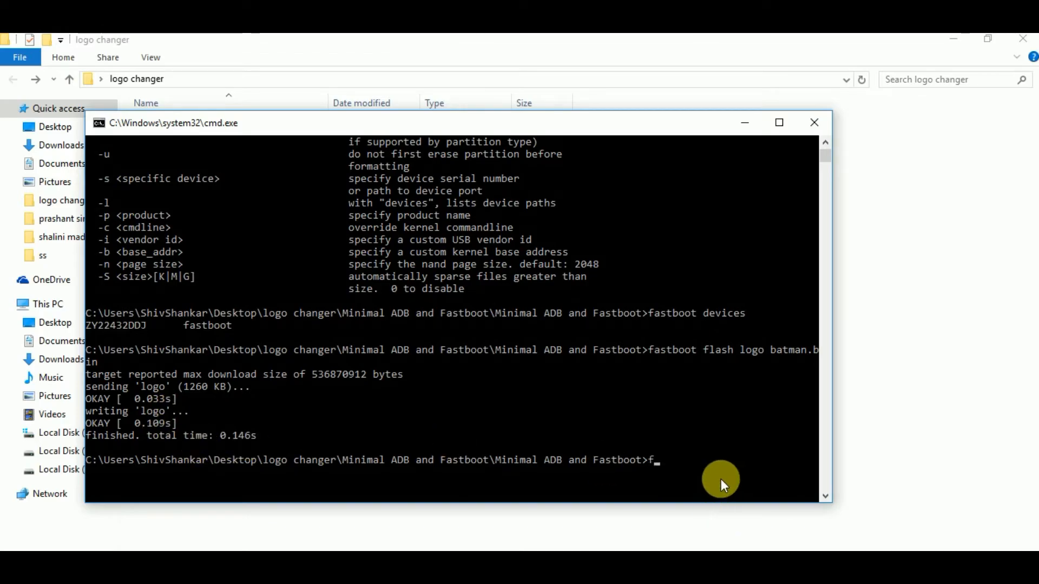
text(astboot)
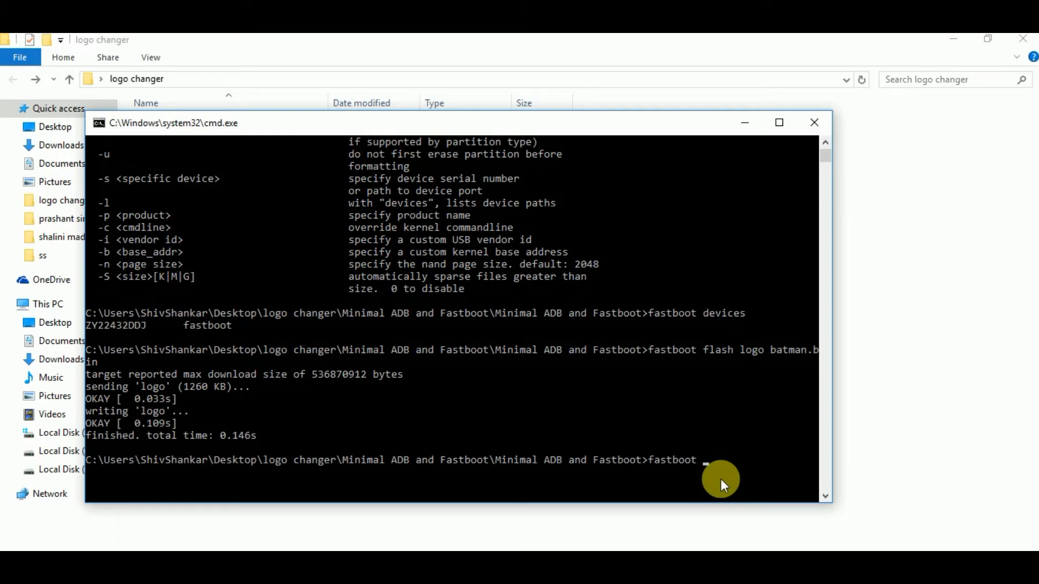
text(rebb)
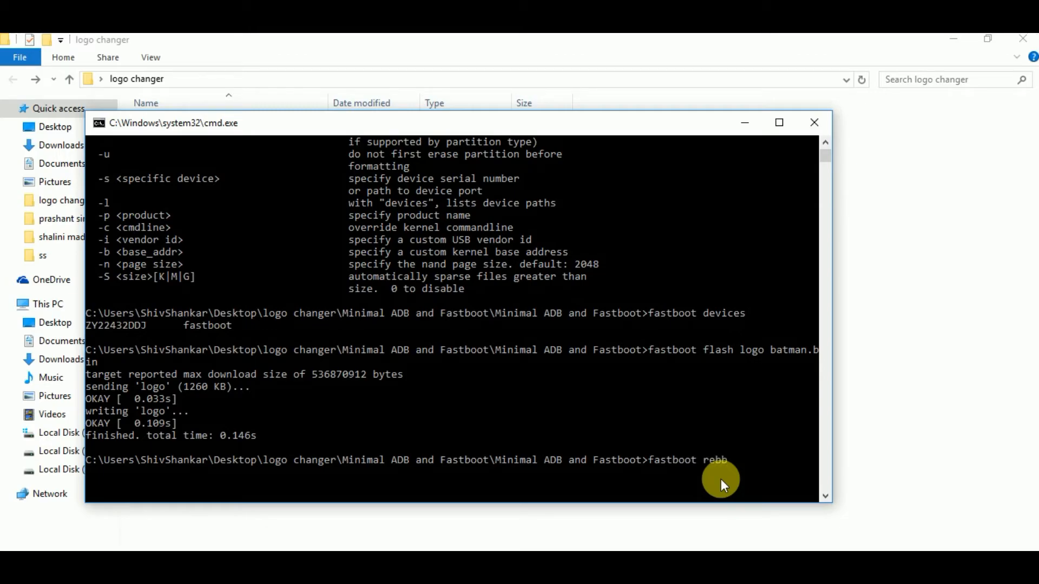
text(o)
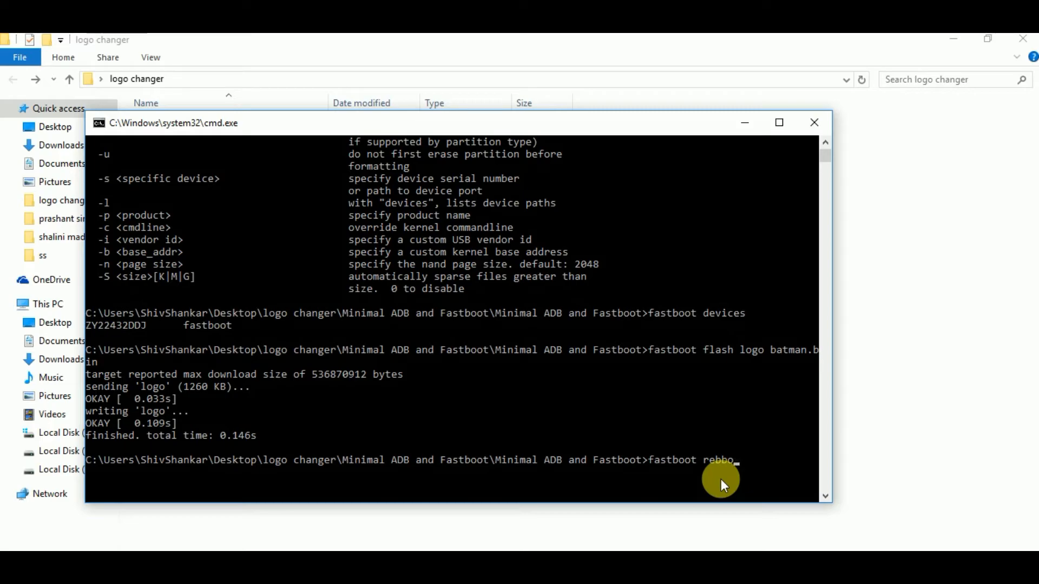